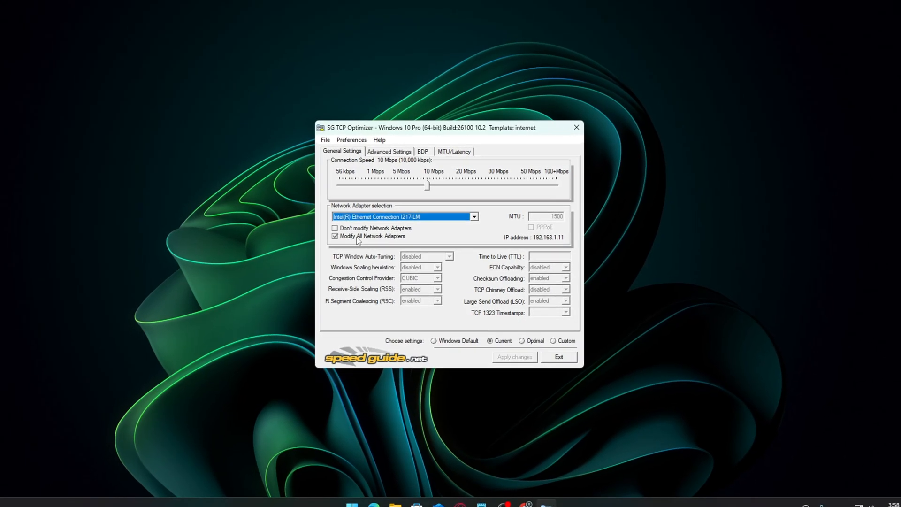
Preview the Optimal settings' pending tweaks and scroll through their old and new values
click(515, 357)
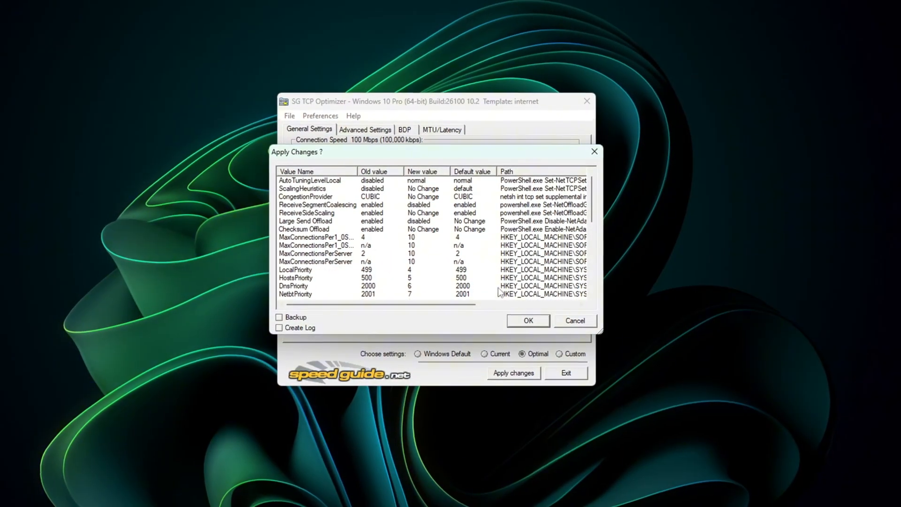
scroll(down, 3)
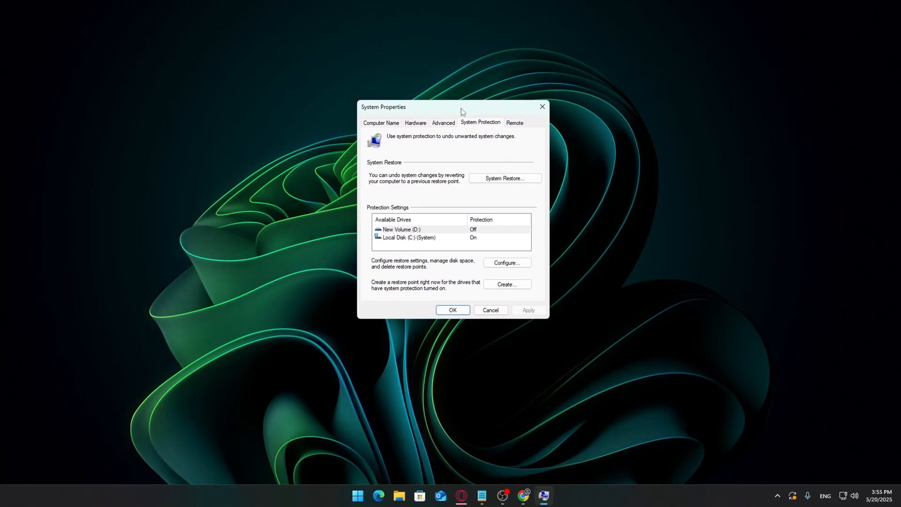
Confirm protection is On for Local Disk (C:) and close System Properties
click(418, 238)
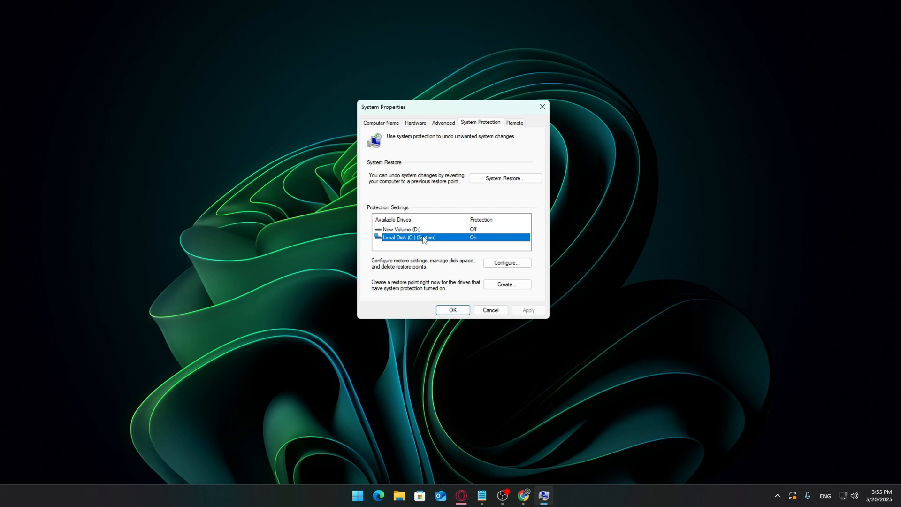
mouse_move(441, 244)
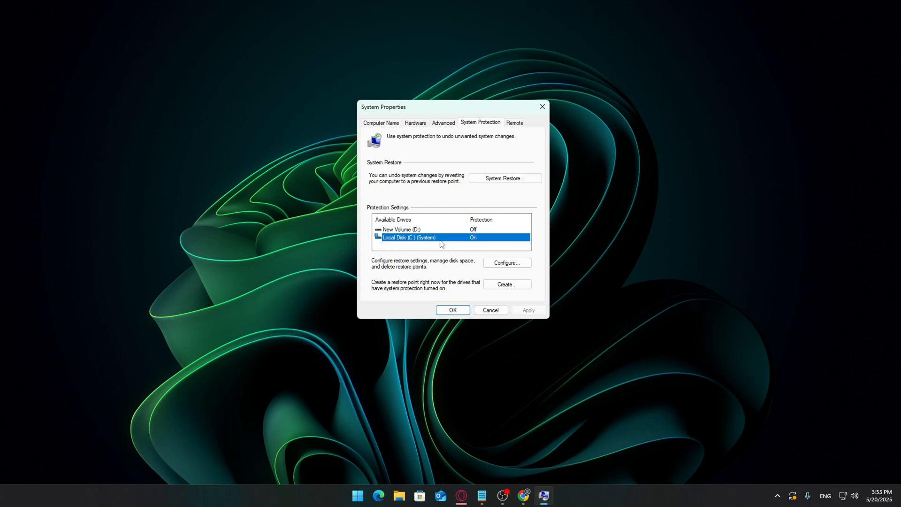
click(452, 310)
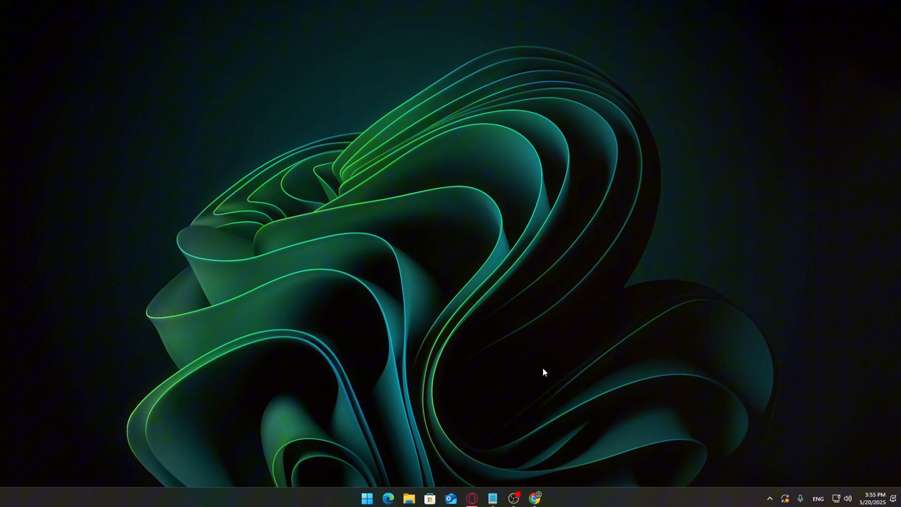
Download TCP Optimizer 4.1.1 from MajorGeeks in Chrome and show the finished download
click(535, 498)
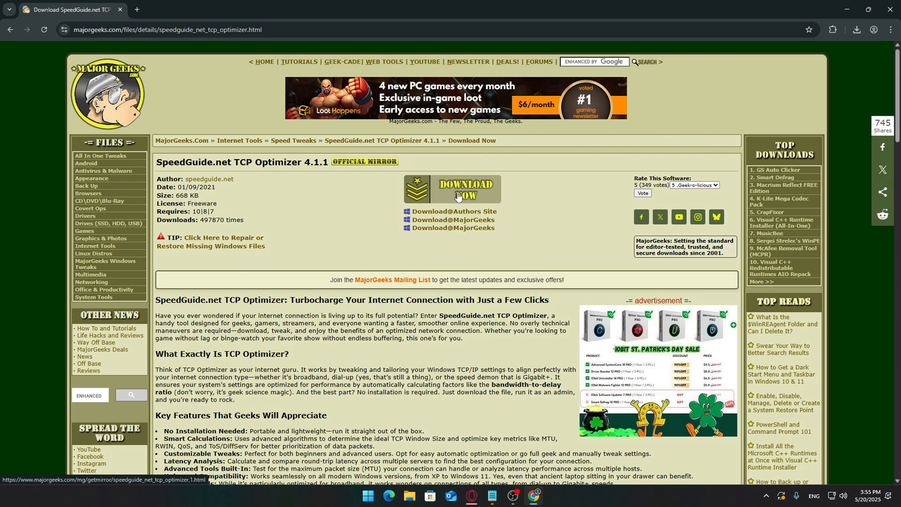
click(465, 189)
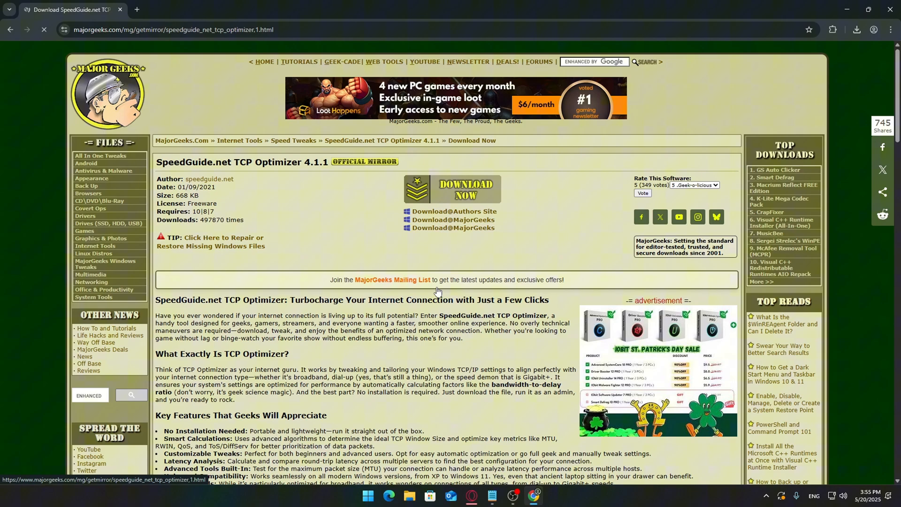
click(464, 188)
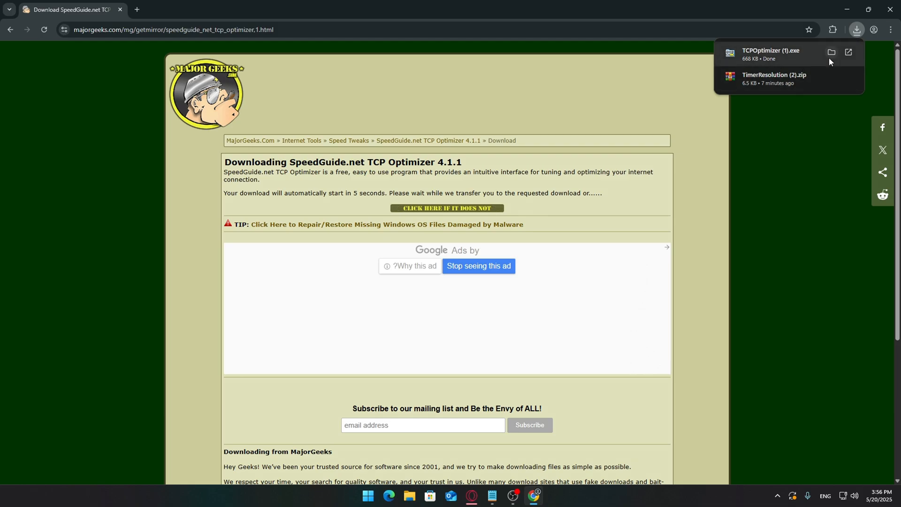
Locate the downloaded TCPOptimizer file in its folder and run it as administrator
click(830, 52)
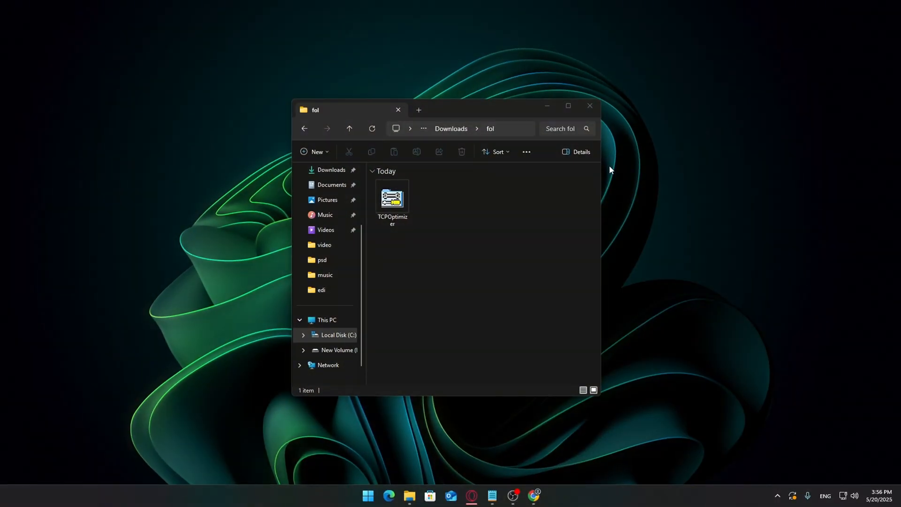
right_click(392, 198)
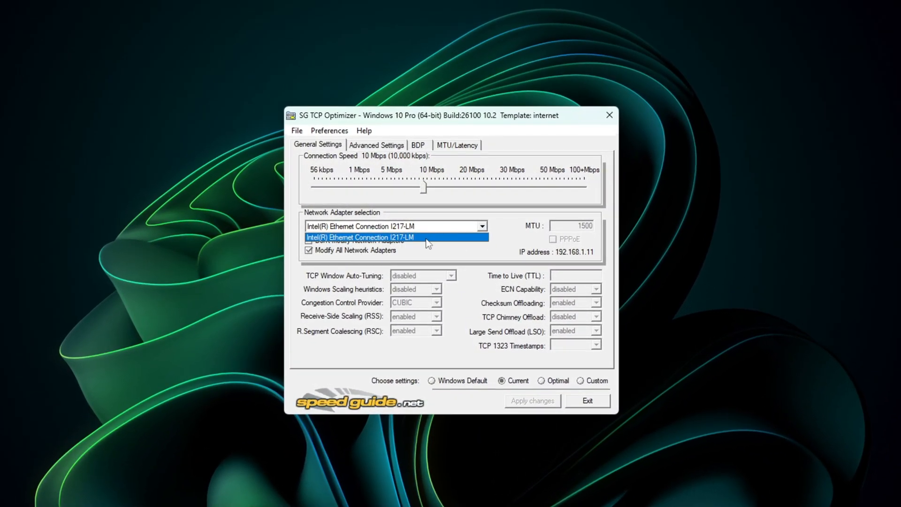
Select the Intel I217-LM adapter at 100+ Mbps, choose Optimal, and preview changes
click(381, 237)
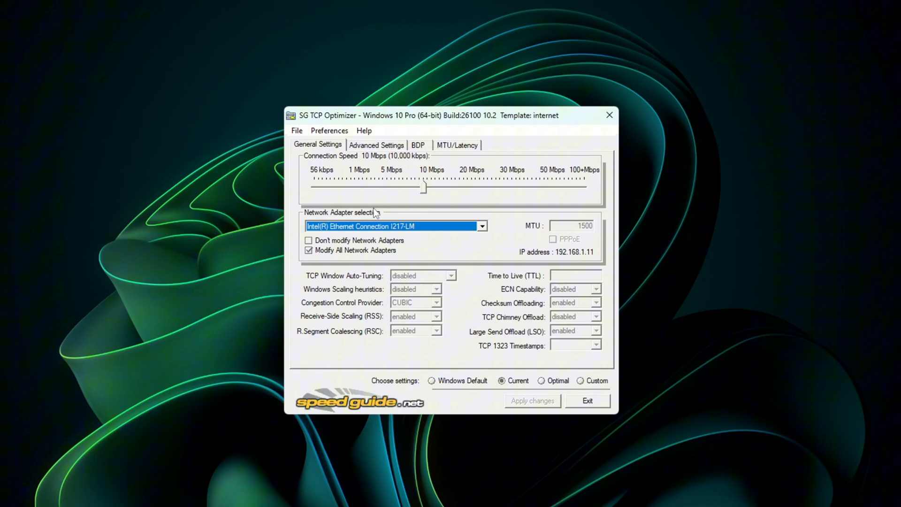
drag(423, 186, 584, 186)
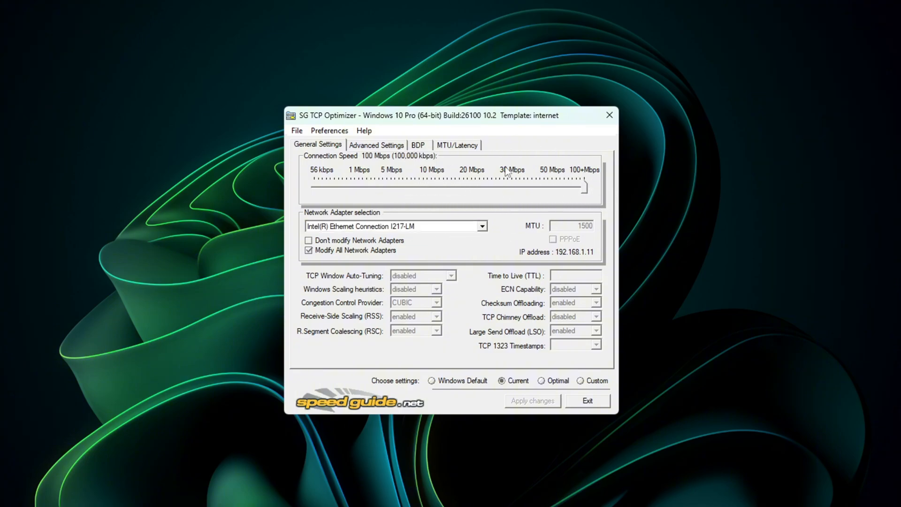
mouse_move(358, 370)
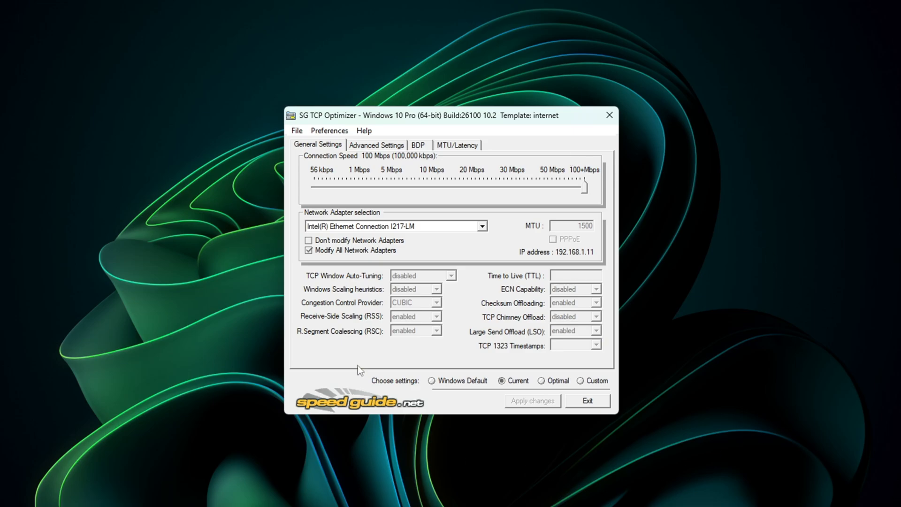
click(431, 381)
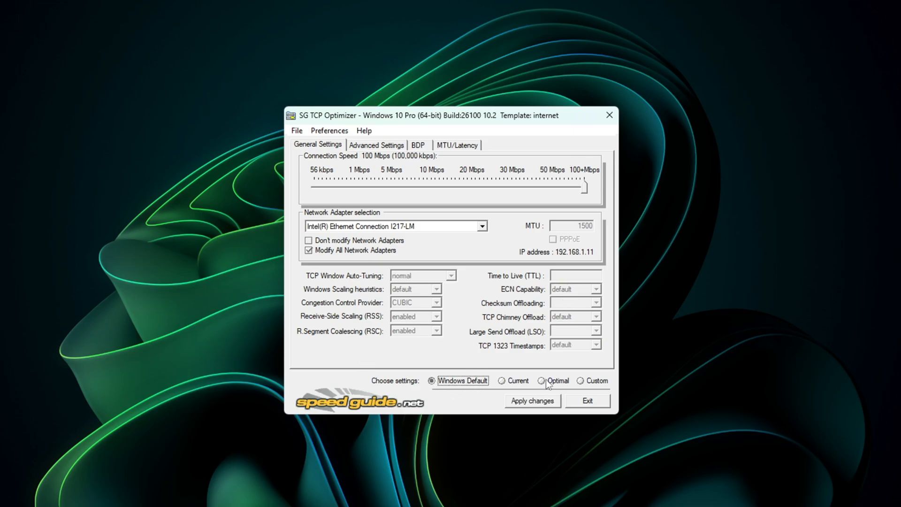
click(541, 380)
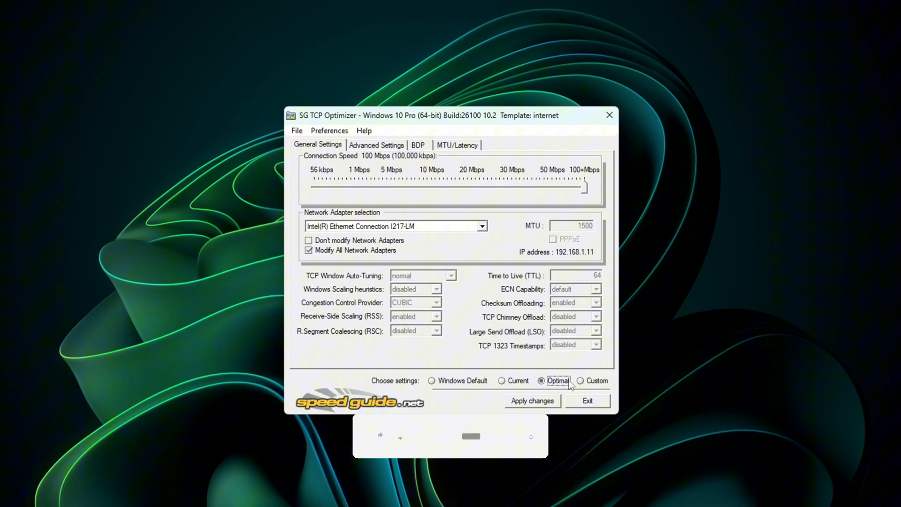
click(532, 401)
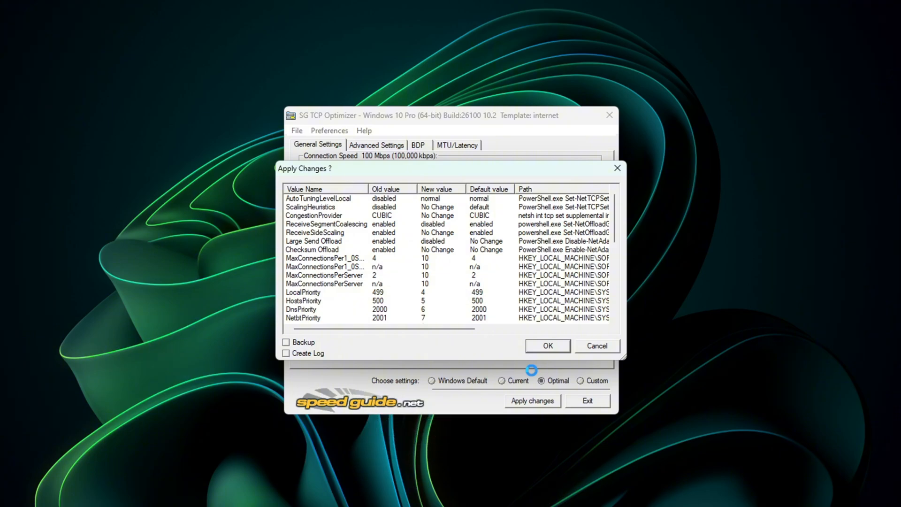
Apply the Optimal changes and decline rebooting the computer now
click(547, 346)
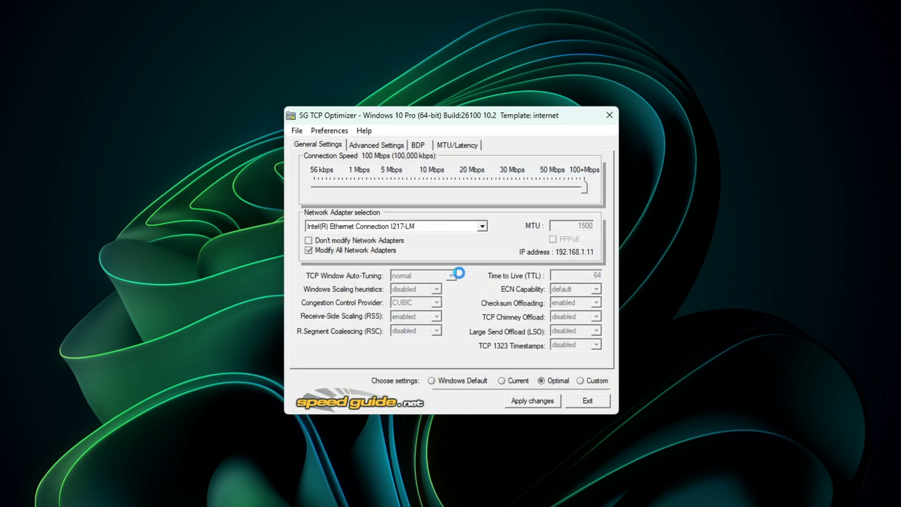
click(532, 401)
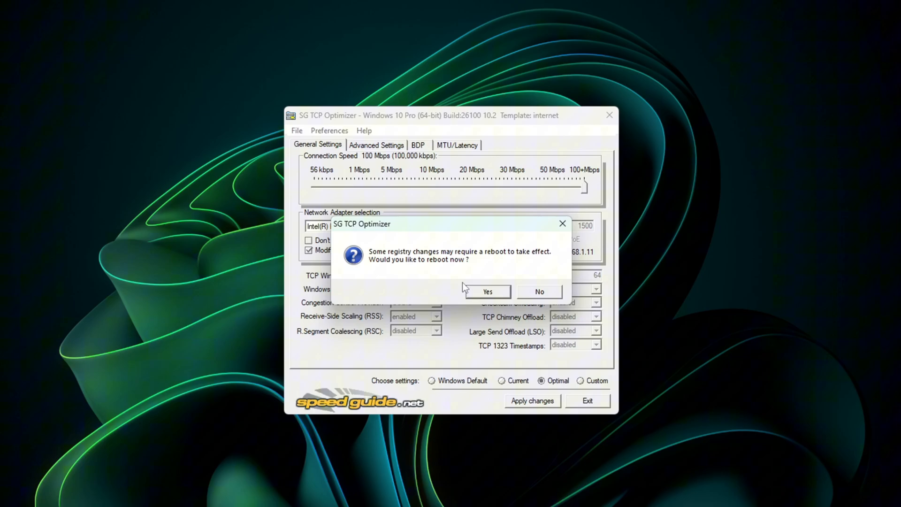
mouse_move(449, 281)
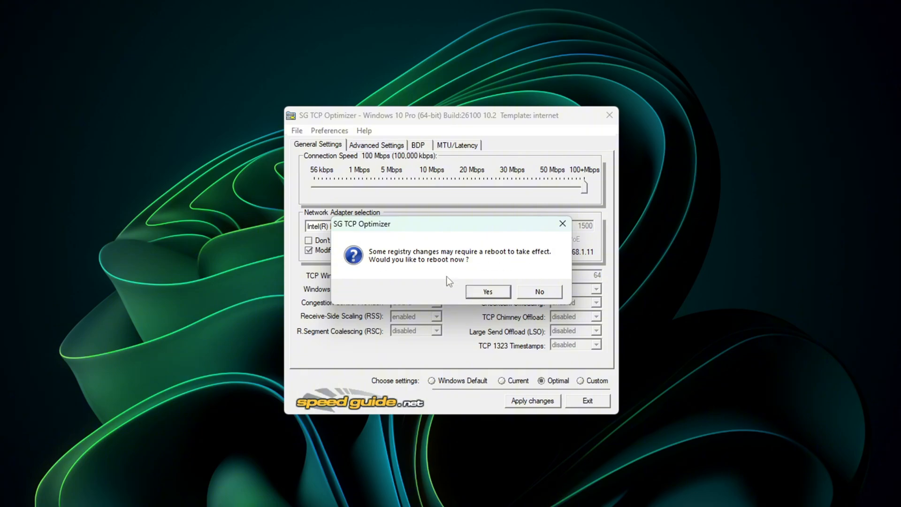
click(540, 291)
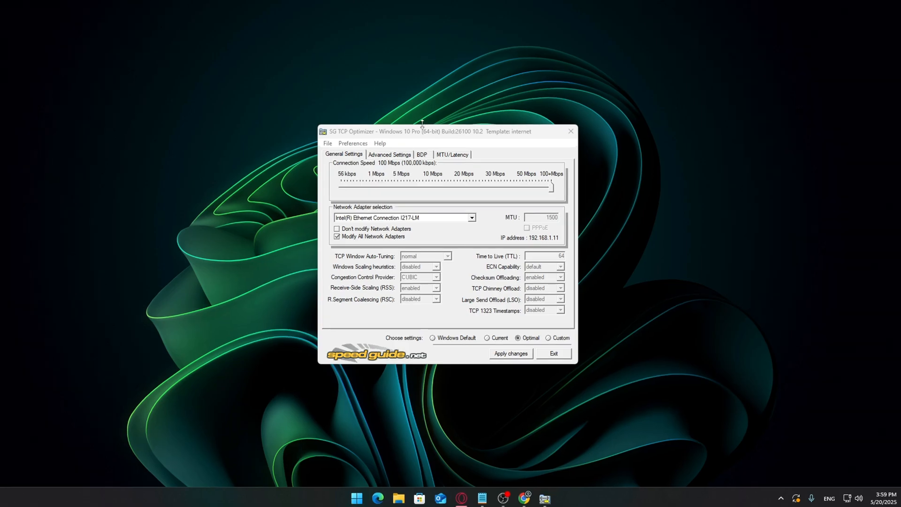
Run the Largest MTU test, select the suggested 1492, then return to General Settings
click(453, 155)
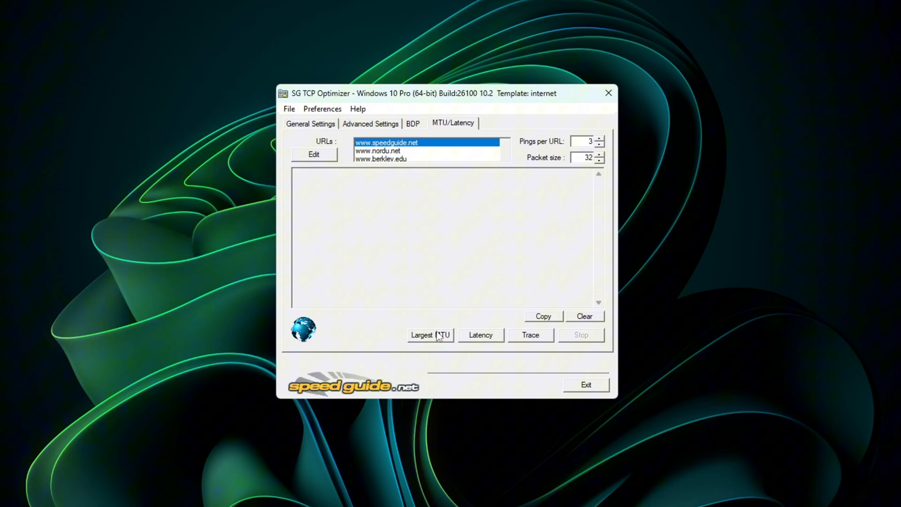
click(429, 335)
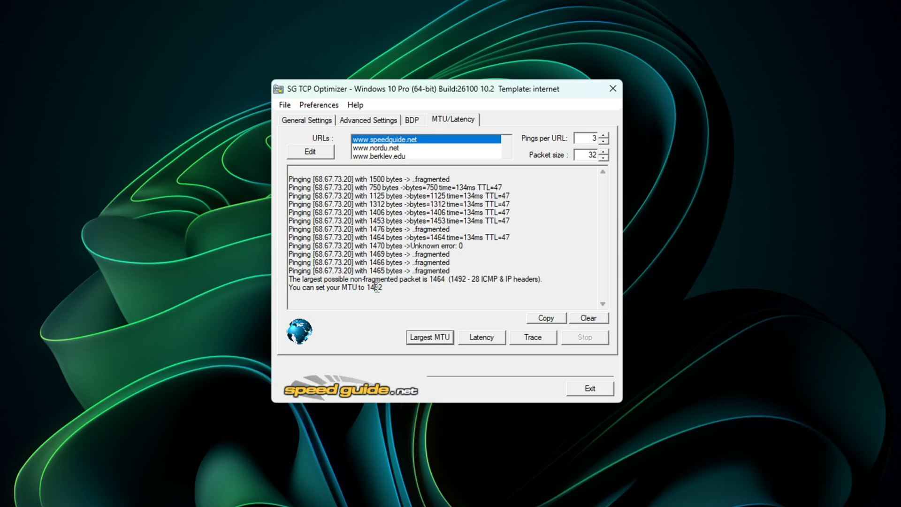
double_click(374, 287)
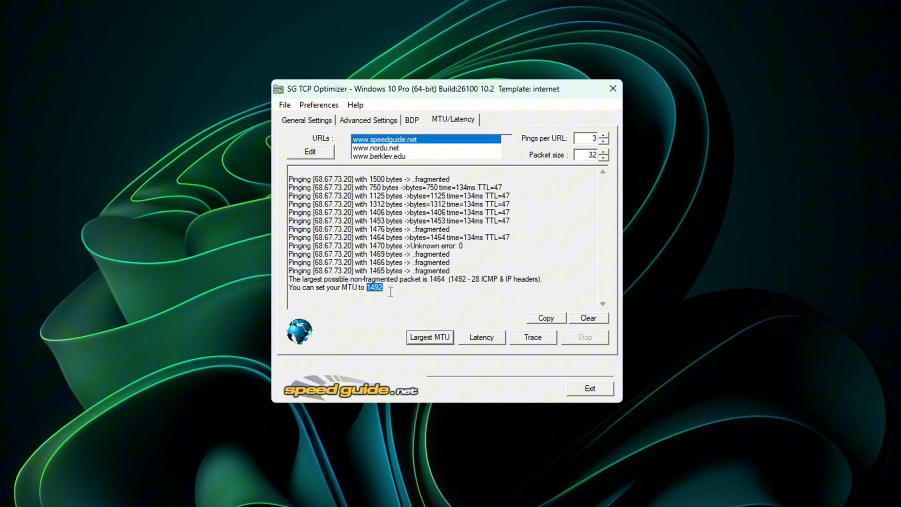
click(306, 120)
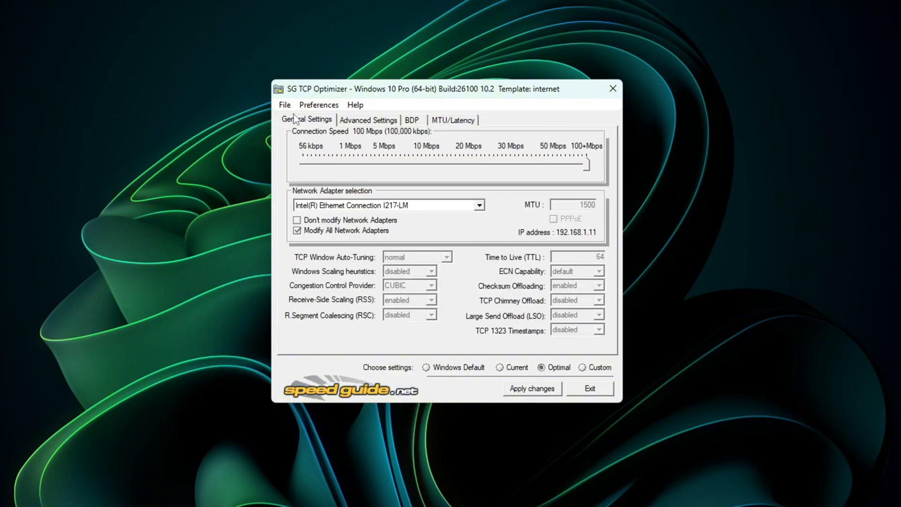
Switch to Custom, set MTU to 1492, and apply the changes
click(582, 368)
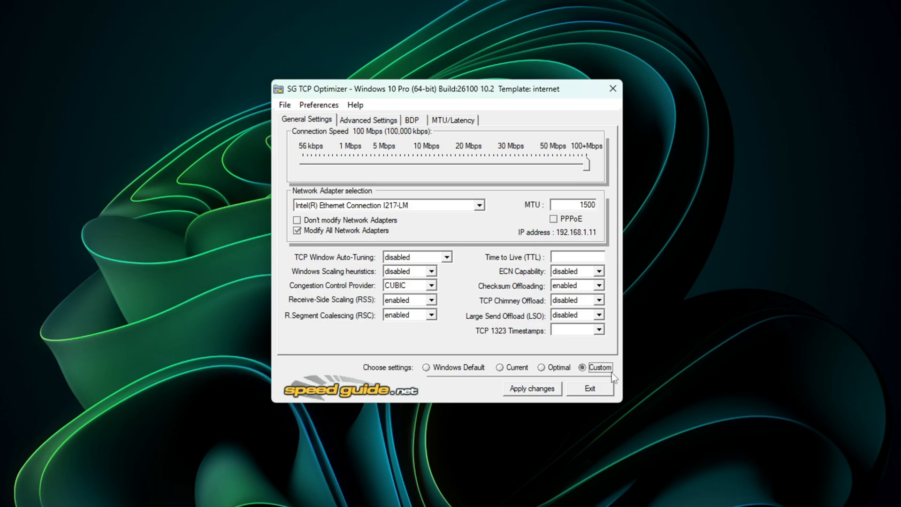
click(554, 219)
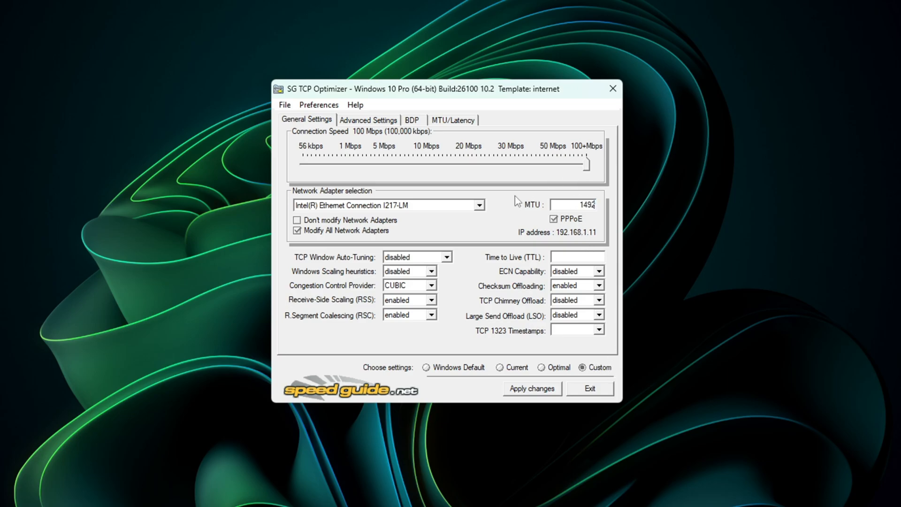
mouse_move(544, 212)
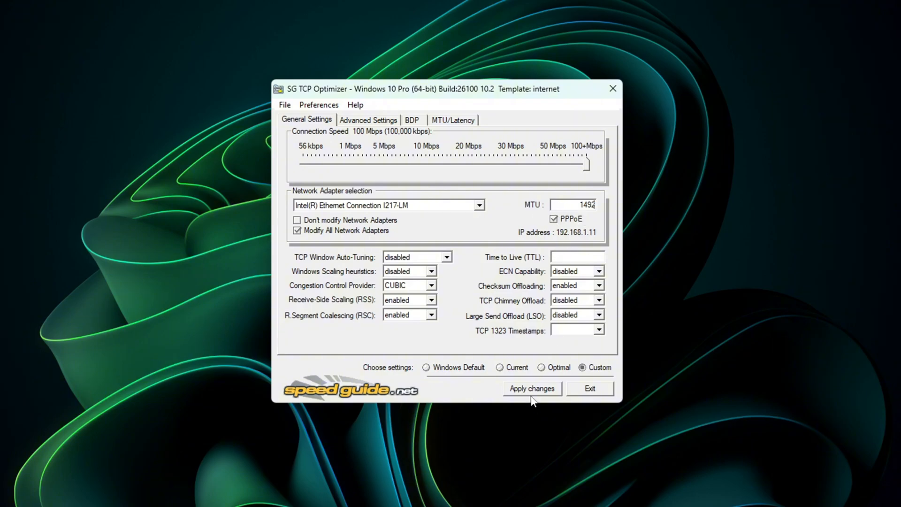
click(532, 389)
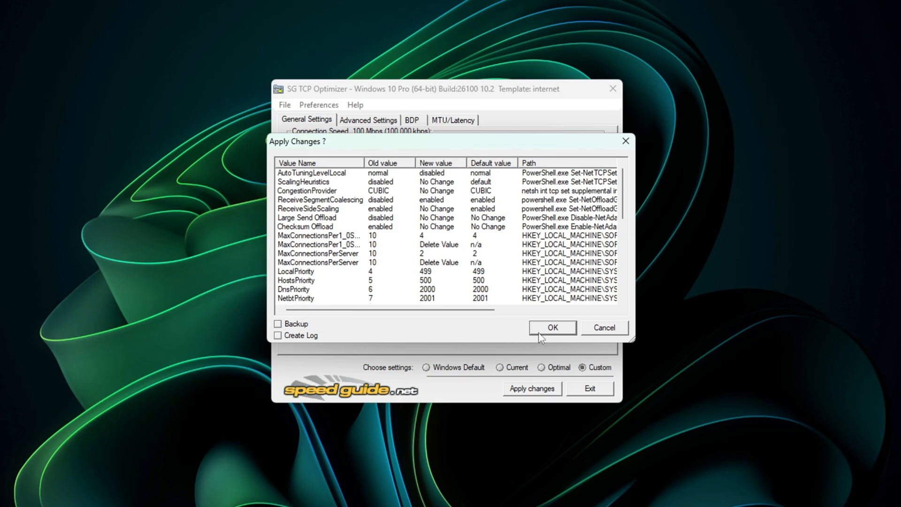
click(553, 328)
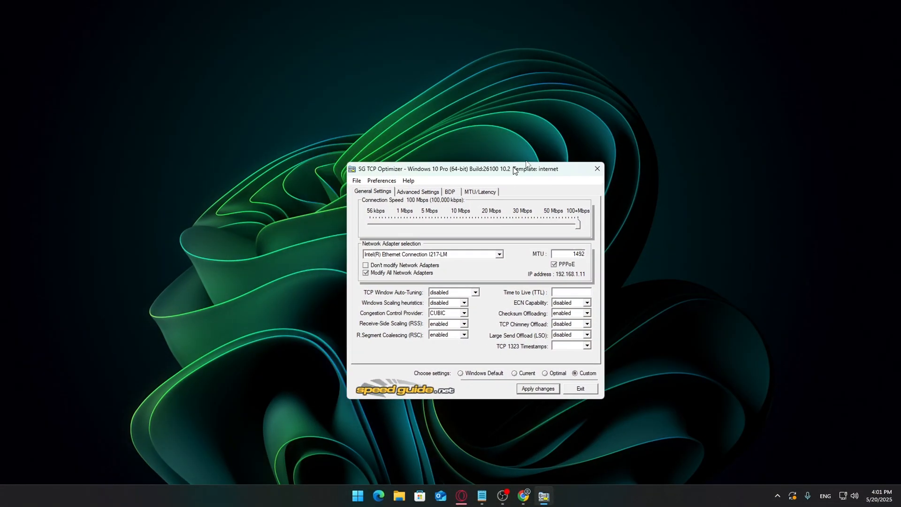
Open the backup and restore options and review the listed old and new values
drag(513, 169, 494, 144)
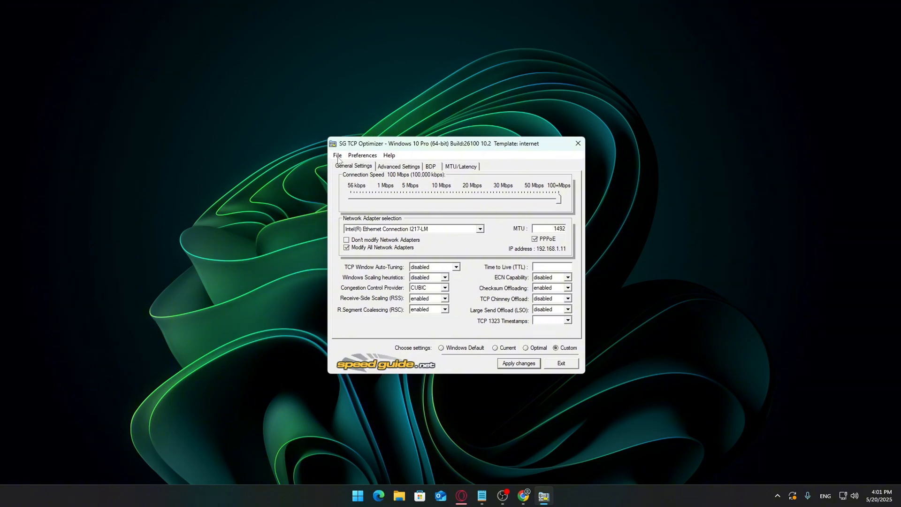
click(337, 156)
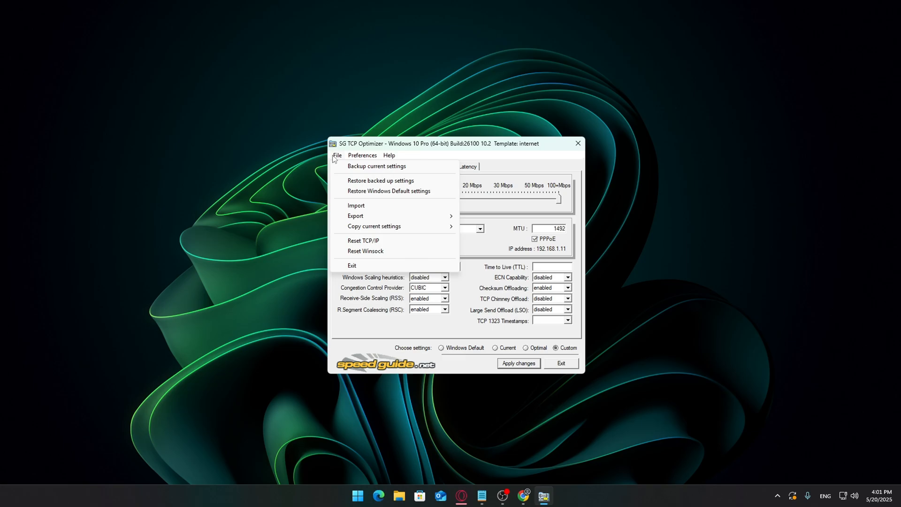
click(518, 363)
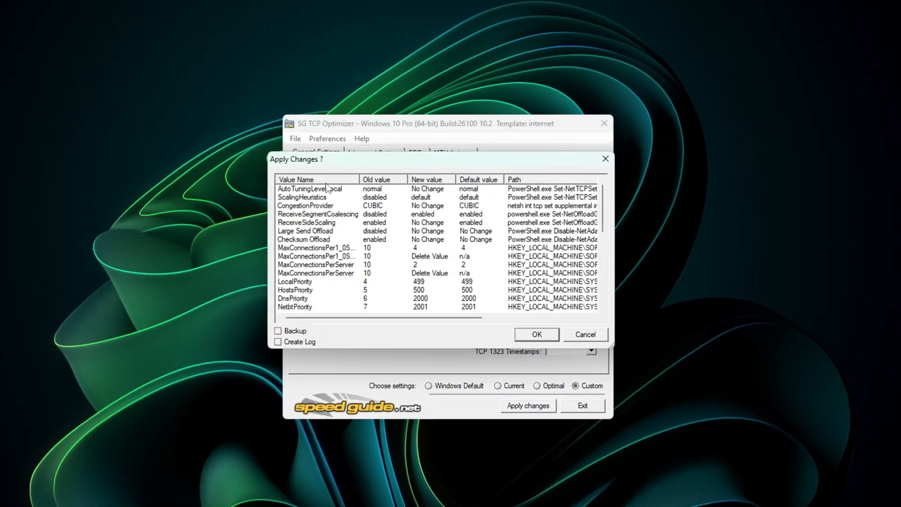
scroll(down, 3)
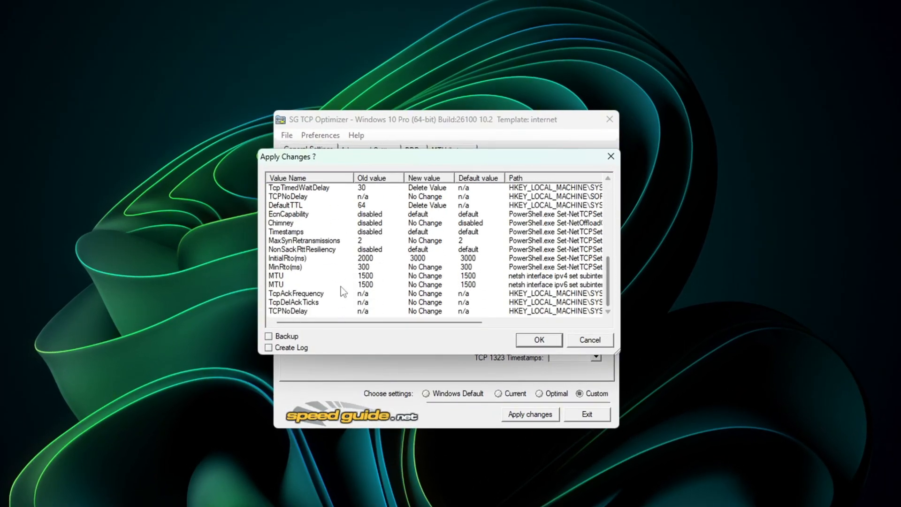
click(533, 340)
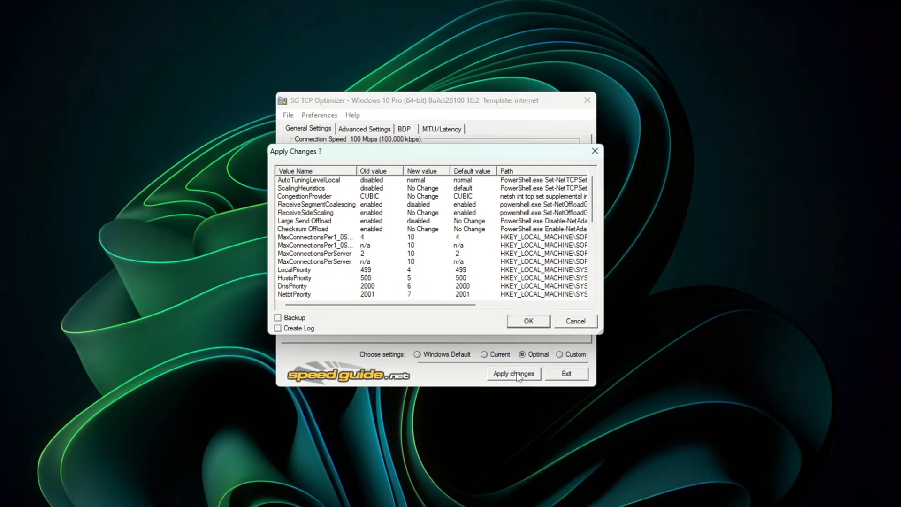
scroll(down, 3)
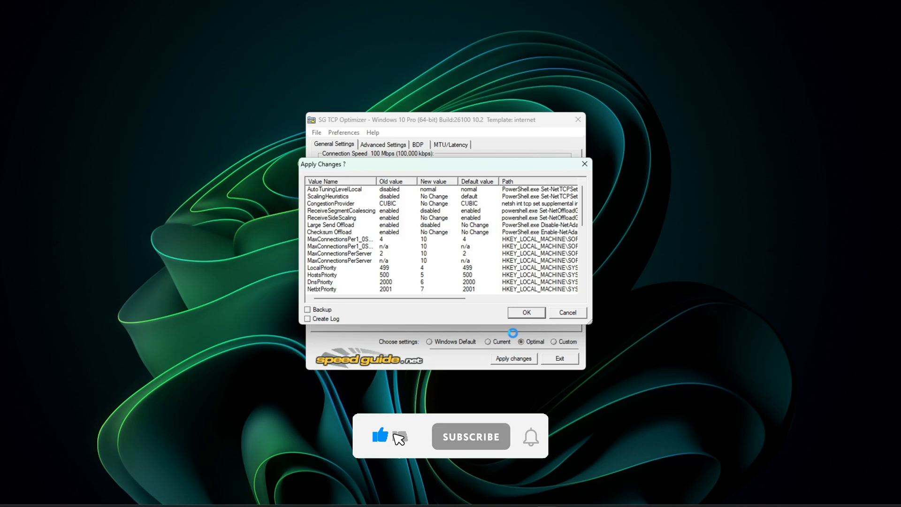
Dismiss the Apply Changes preview, leaving the Current profile with MTU 1500
click(470, 437)
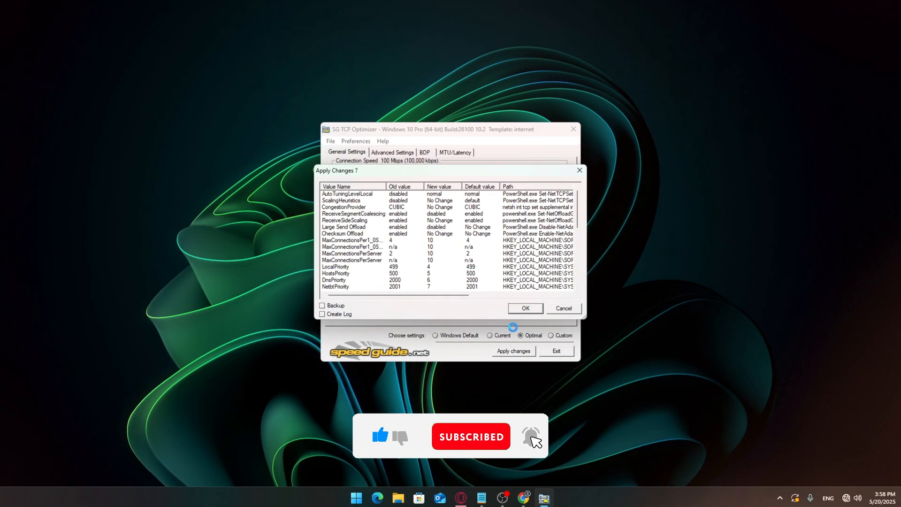
click(525, 308)
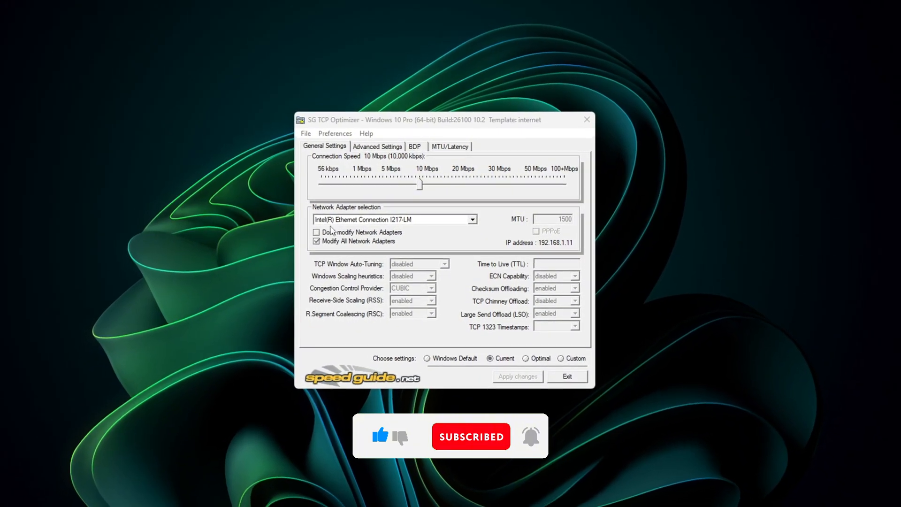